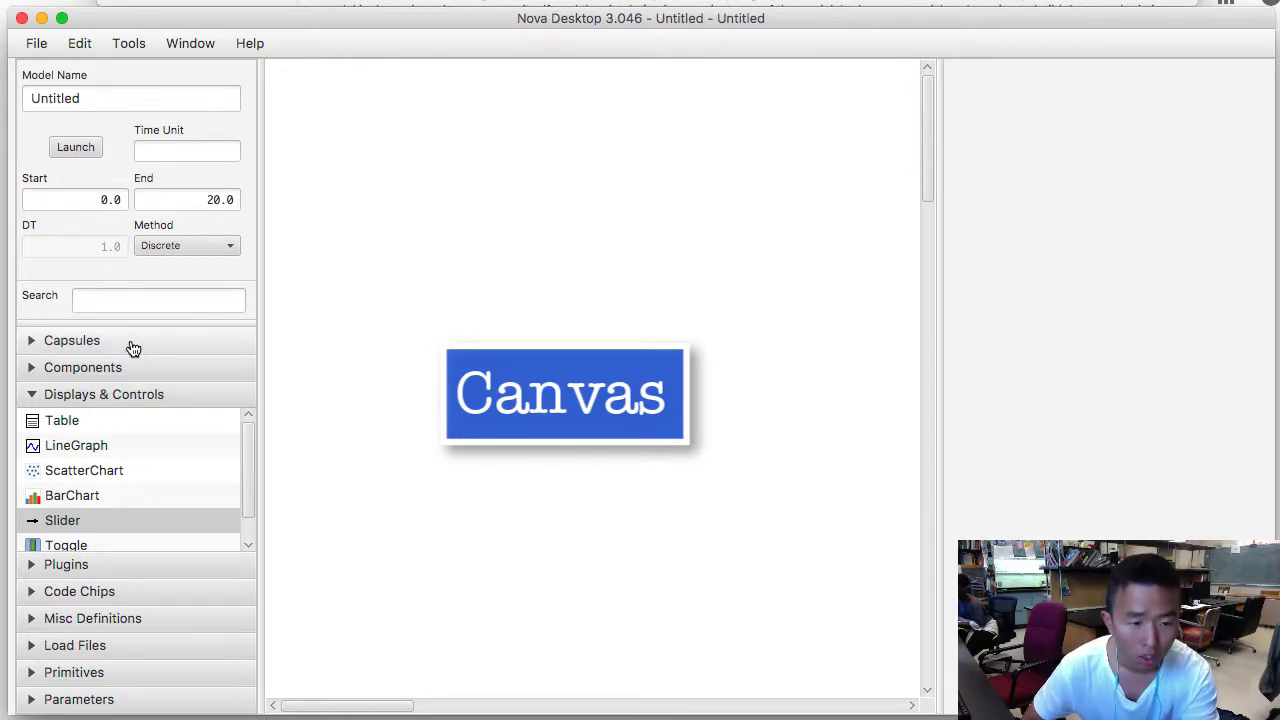
# Expand the Components palette, then show the model's empty Parameters table
pyautogui.click(71, 340)
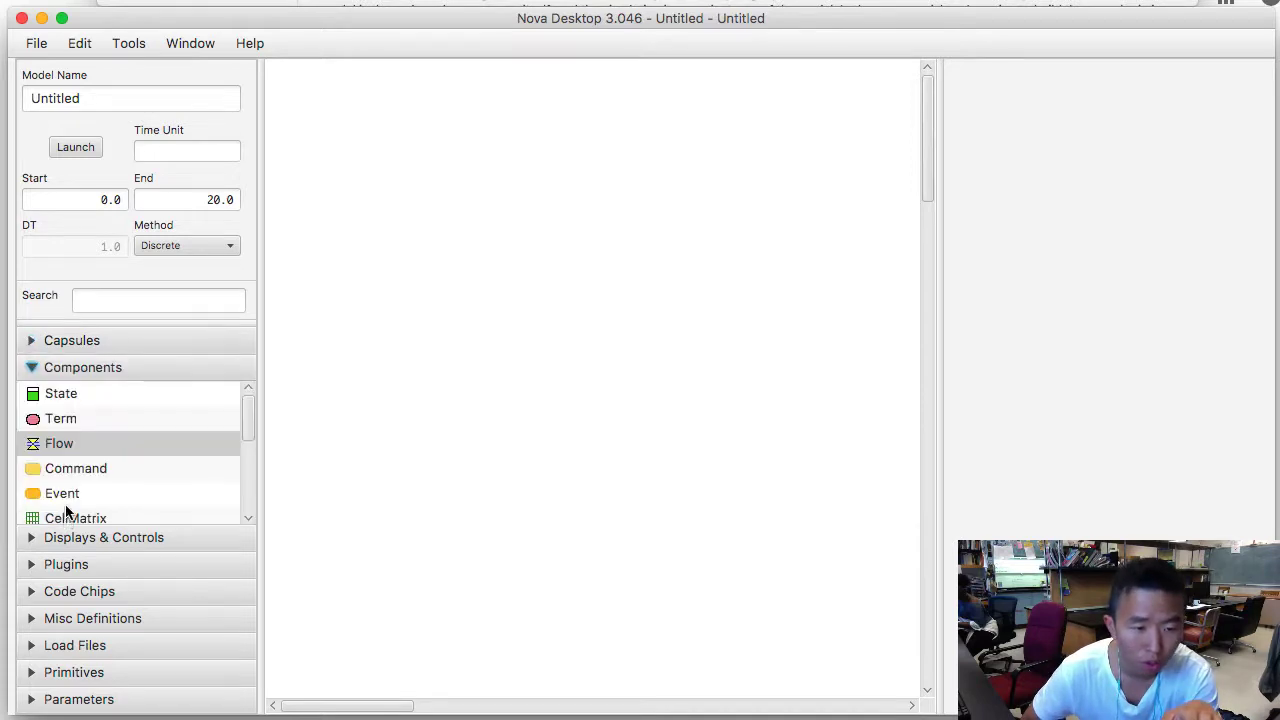
pyautogui.click(103, 393)
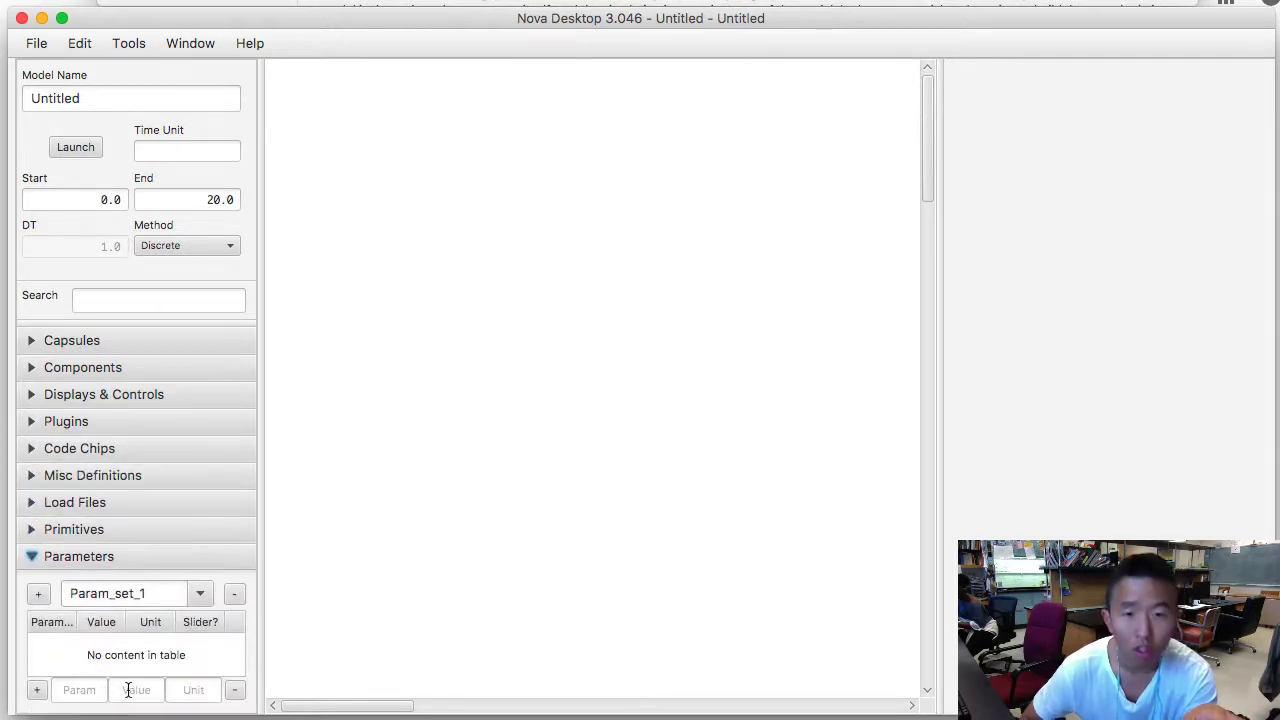
pyautogui.moveTo(362, 411)
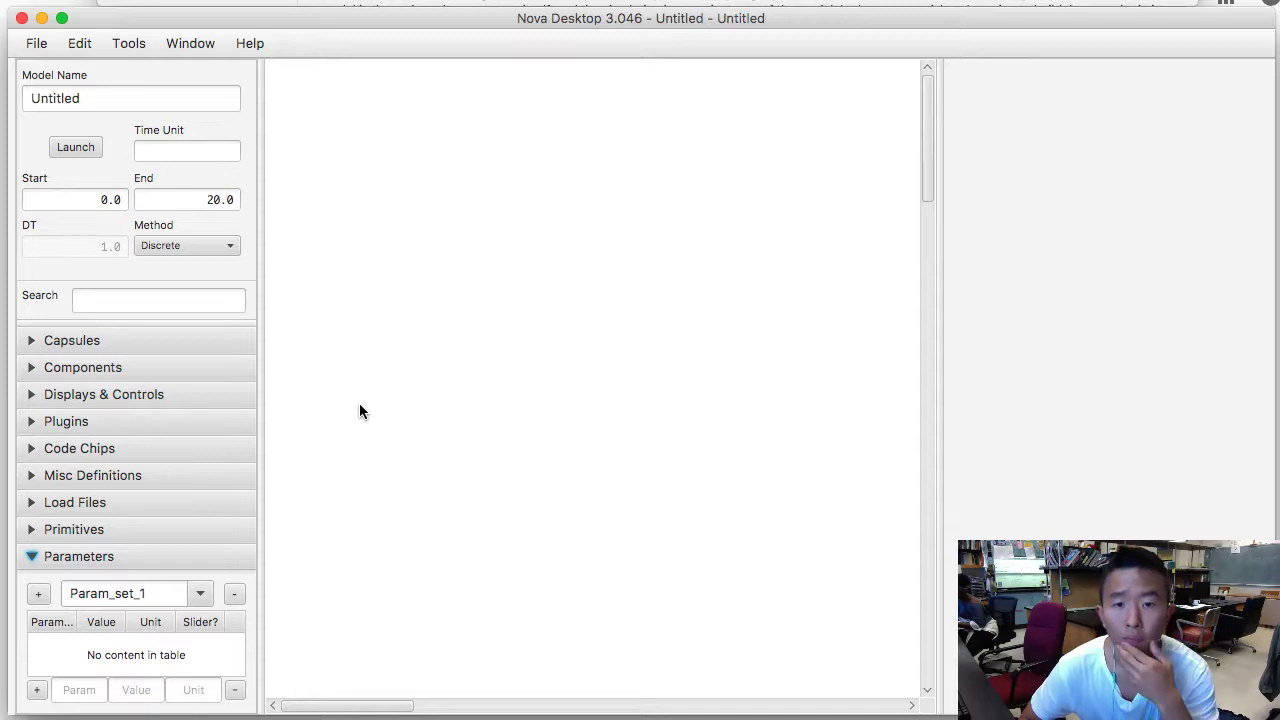
pyautogui.moveTo(378, 401)
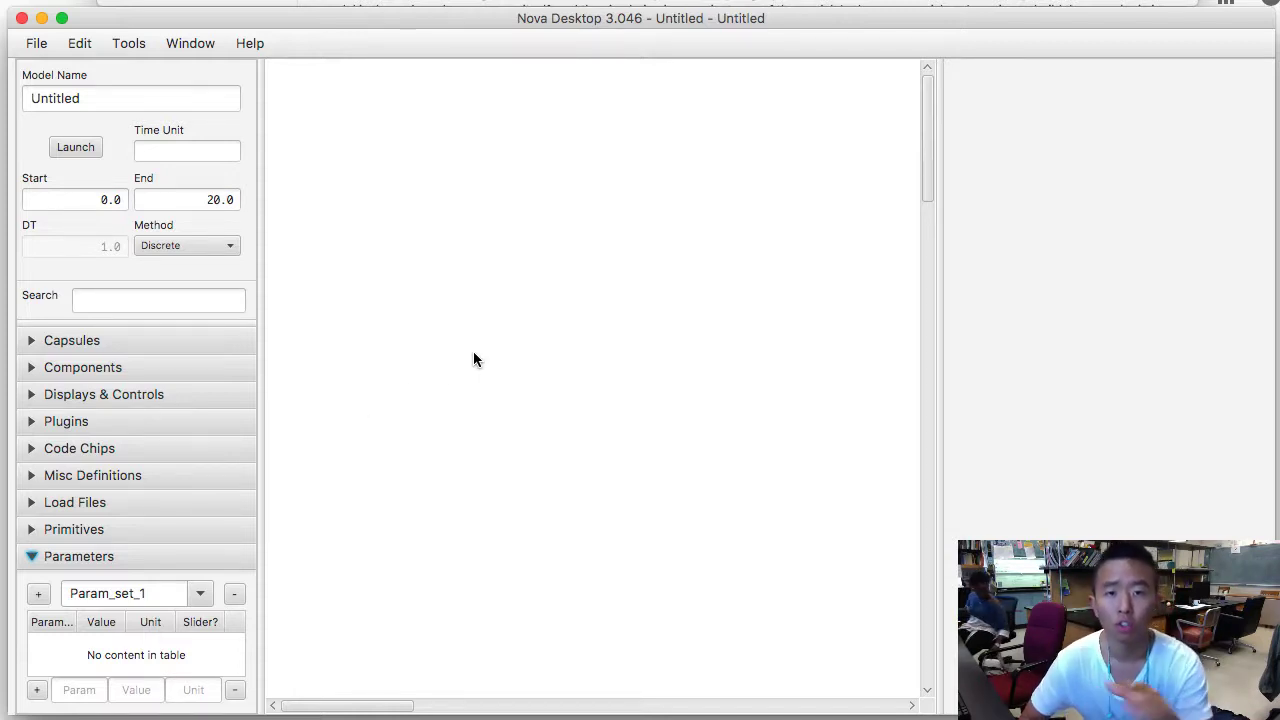
pyautogui.moveTo(398, 326)
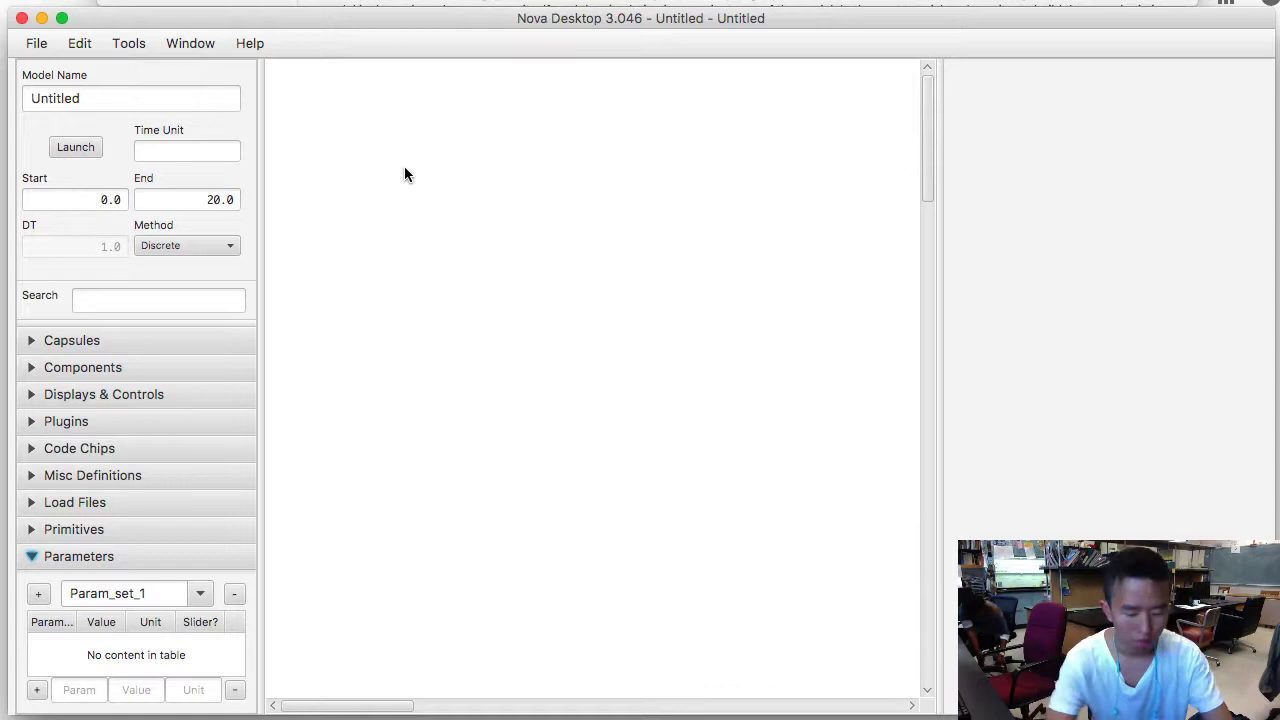
# Open logistic.nmd from the Desktop with Cmd+O
pyautogui.press('cmd+o')
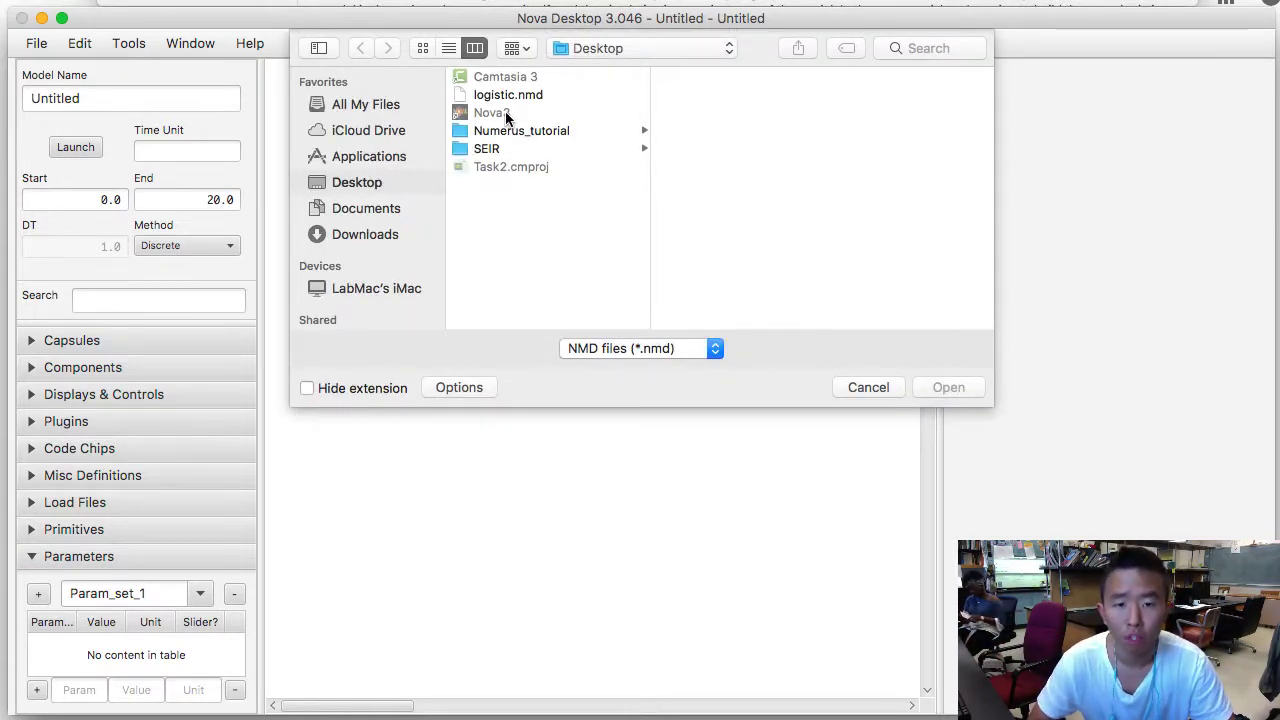
pyautogui.click(867, 387)
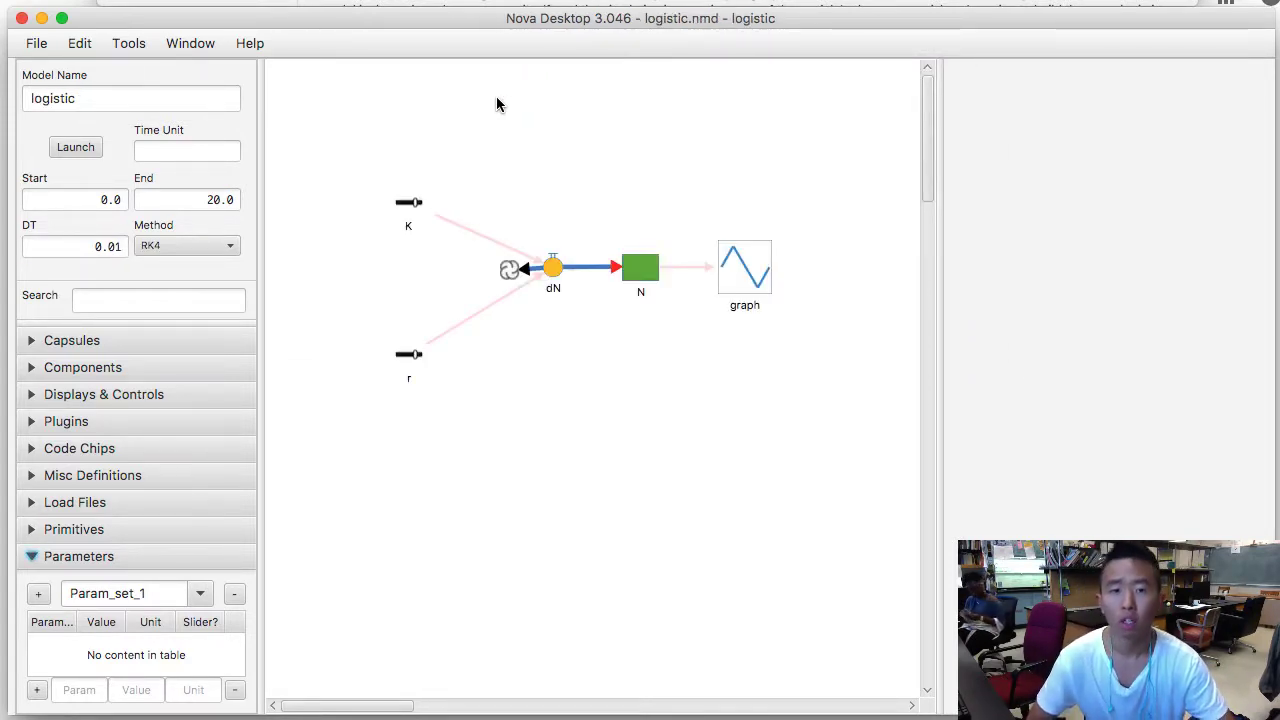
pyautogui.moveTo(273, 182)
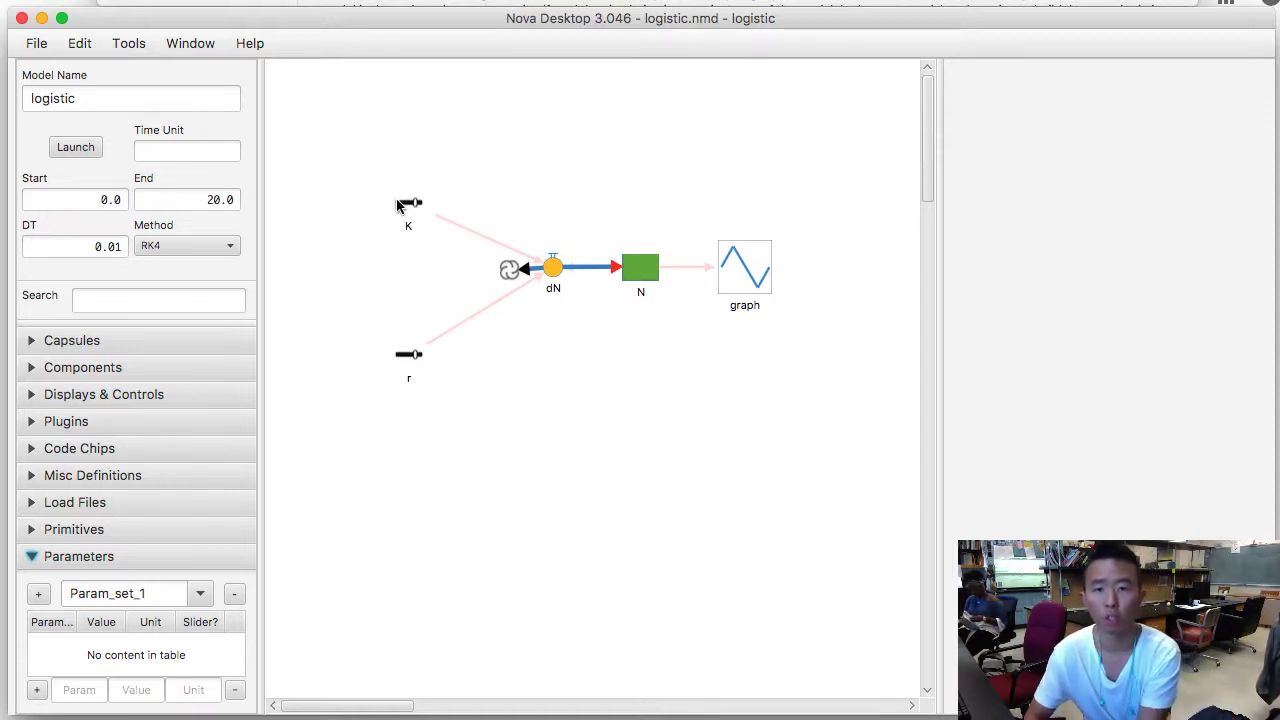
pyautogui.moveTo(435, 255)
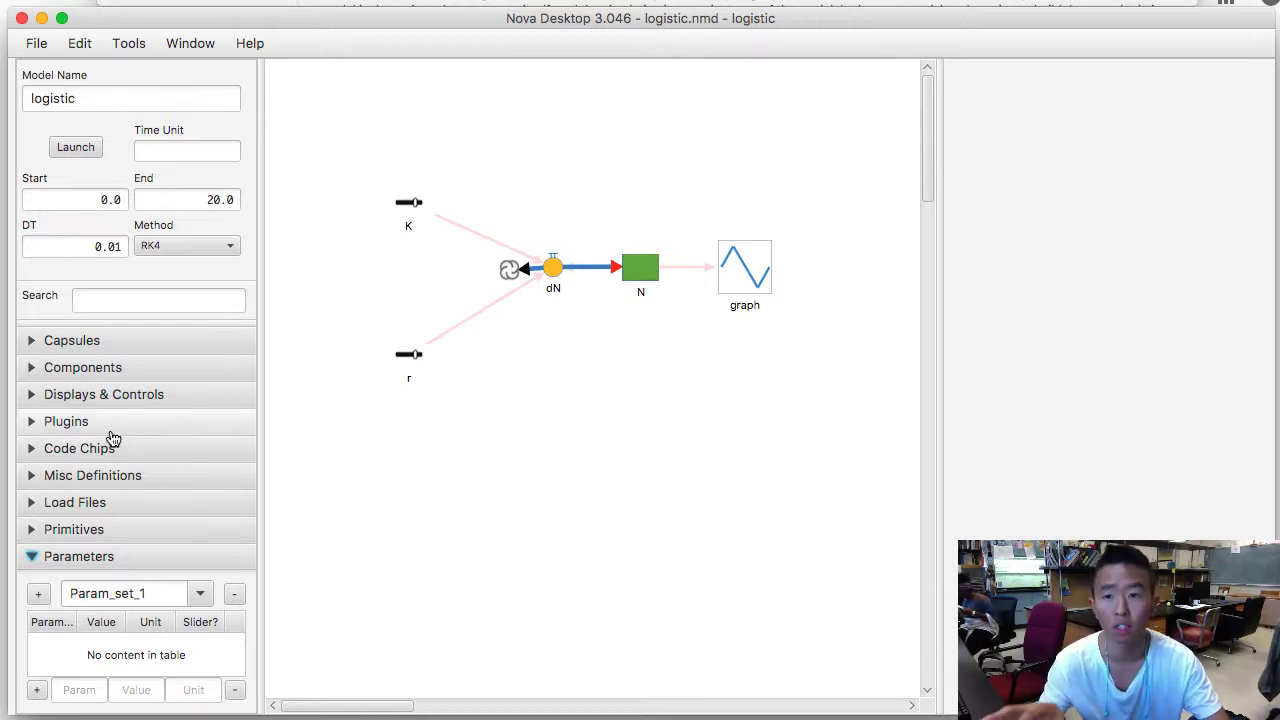
# Browse the Displays & Controls and Components palettes, ending on the Slider entry
pyautogui.click(83, 367)
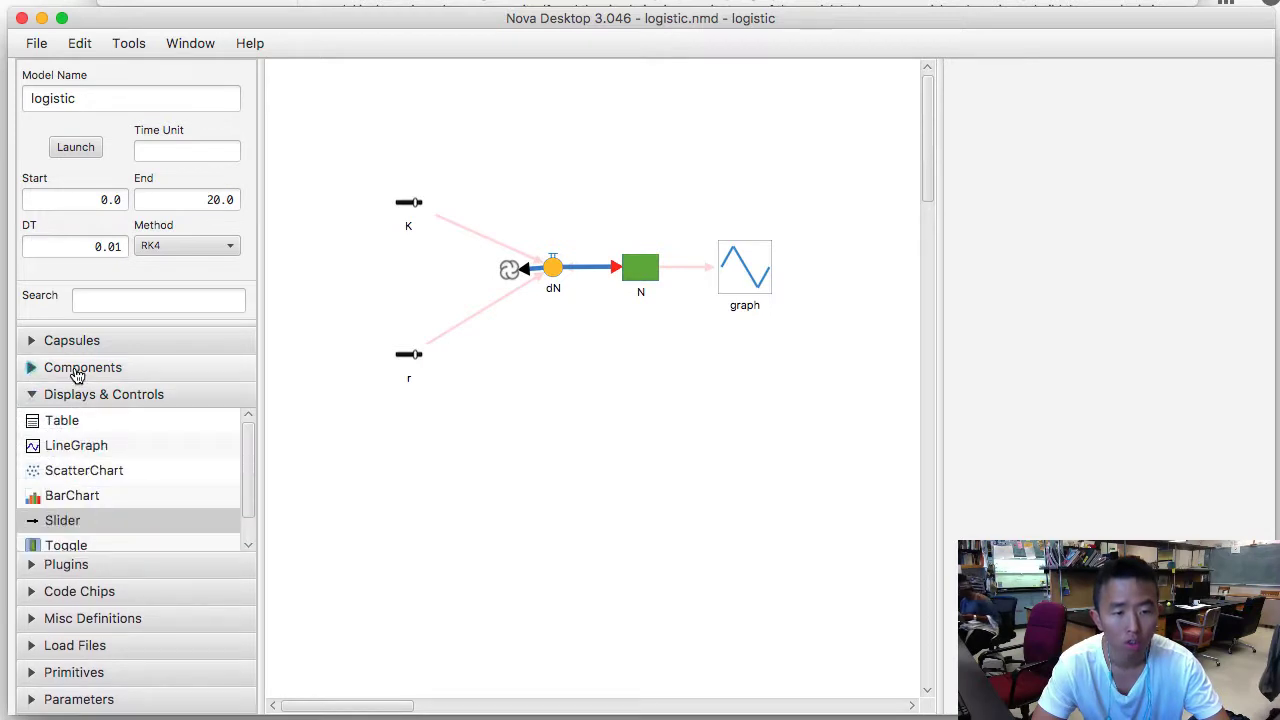
pyautogui.click(83, 367)
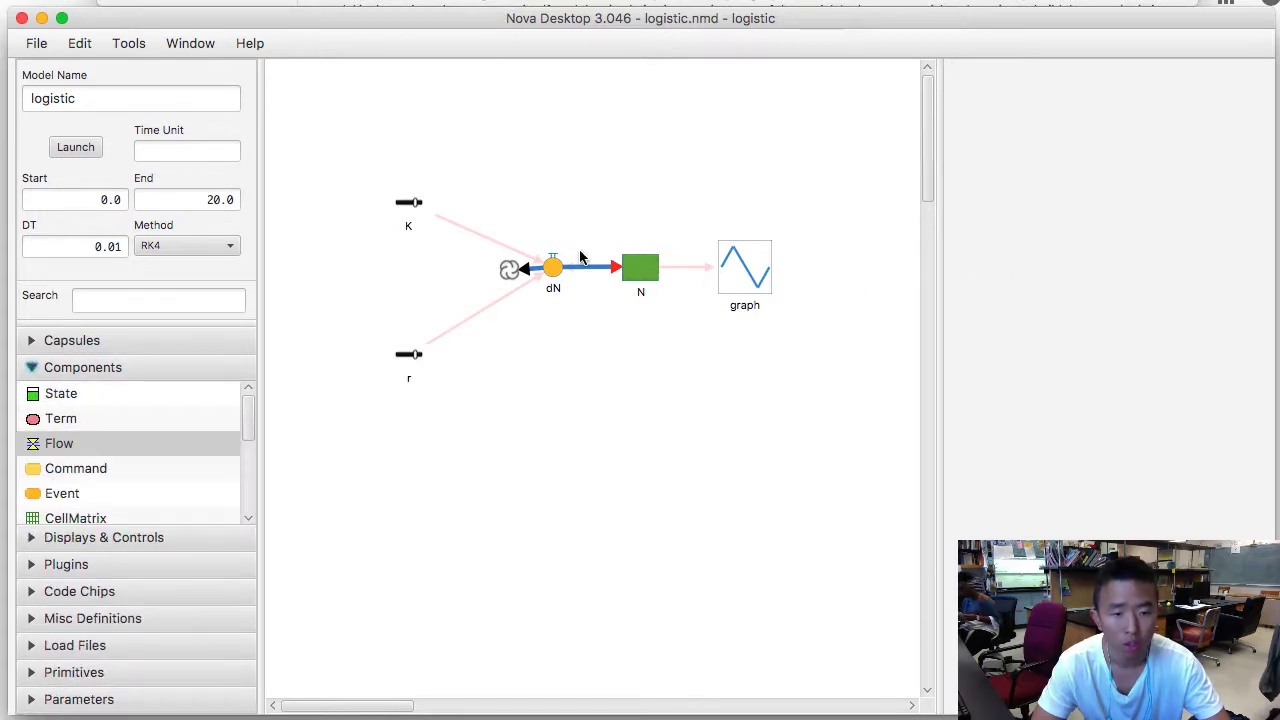
pyautogui.click(59, 443)
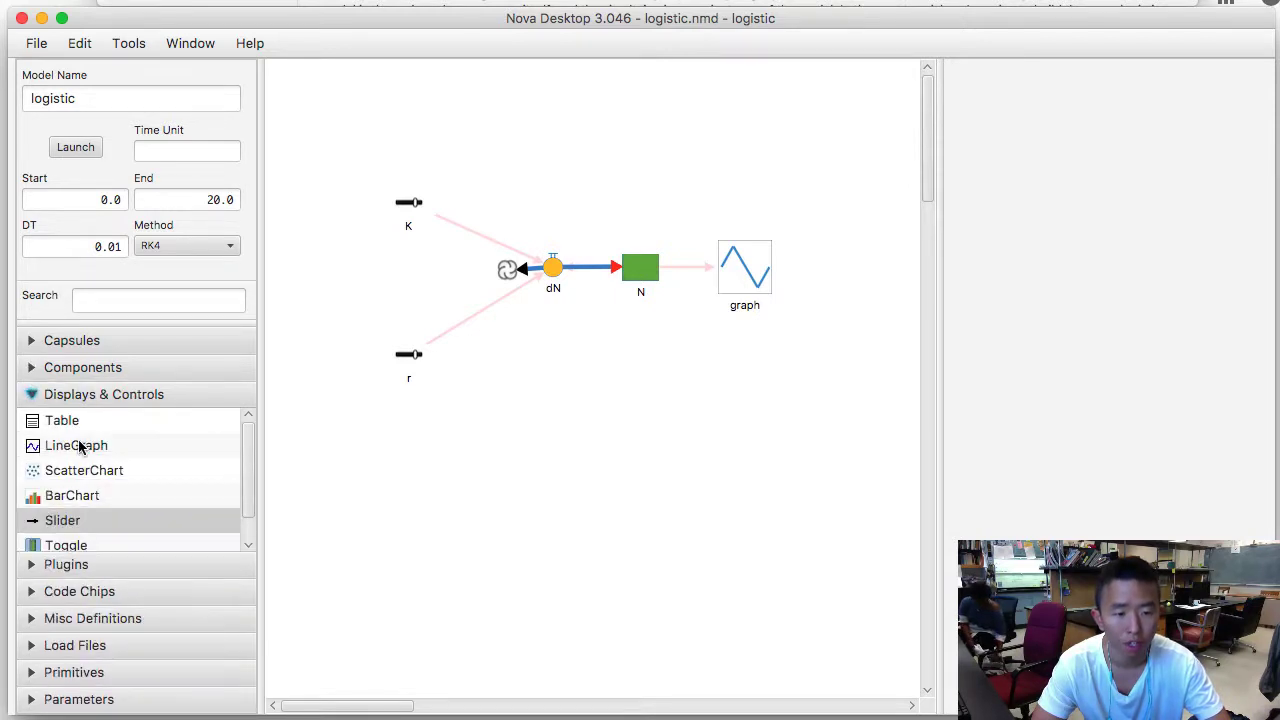
pyautogui.click(76, 445)
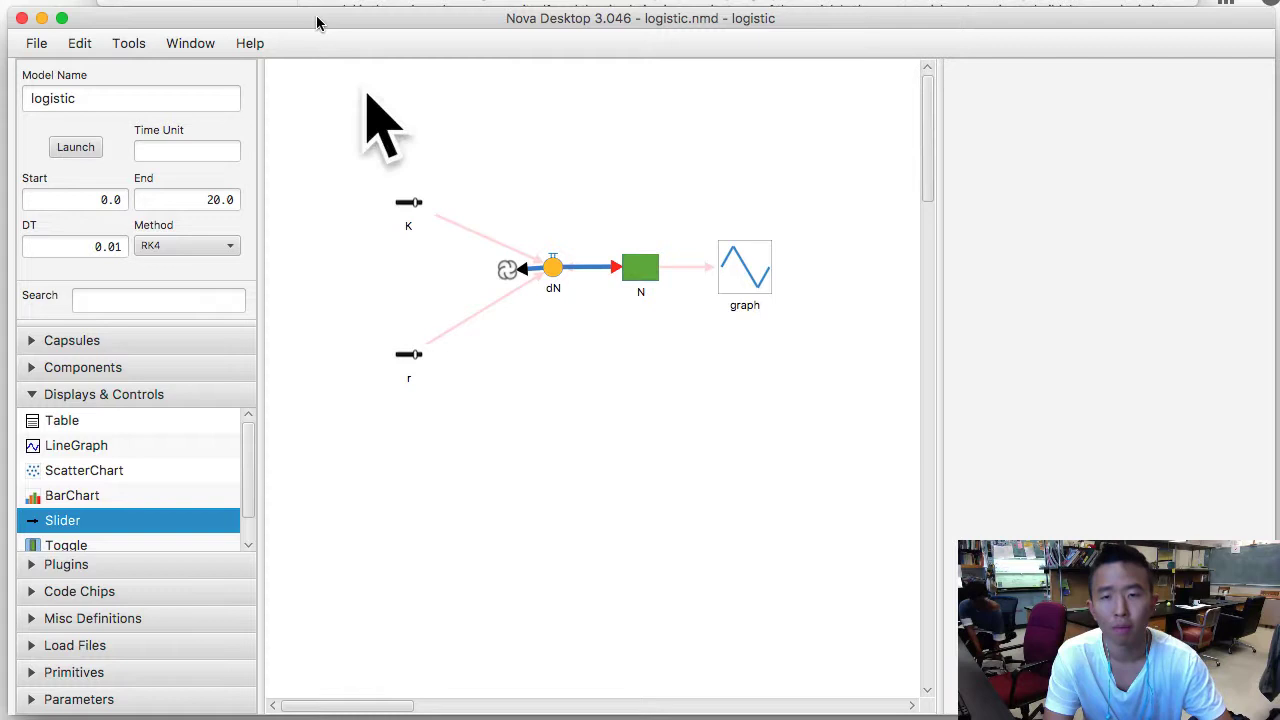
pyautogui.moveTo(450, 185)
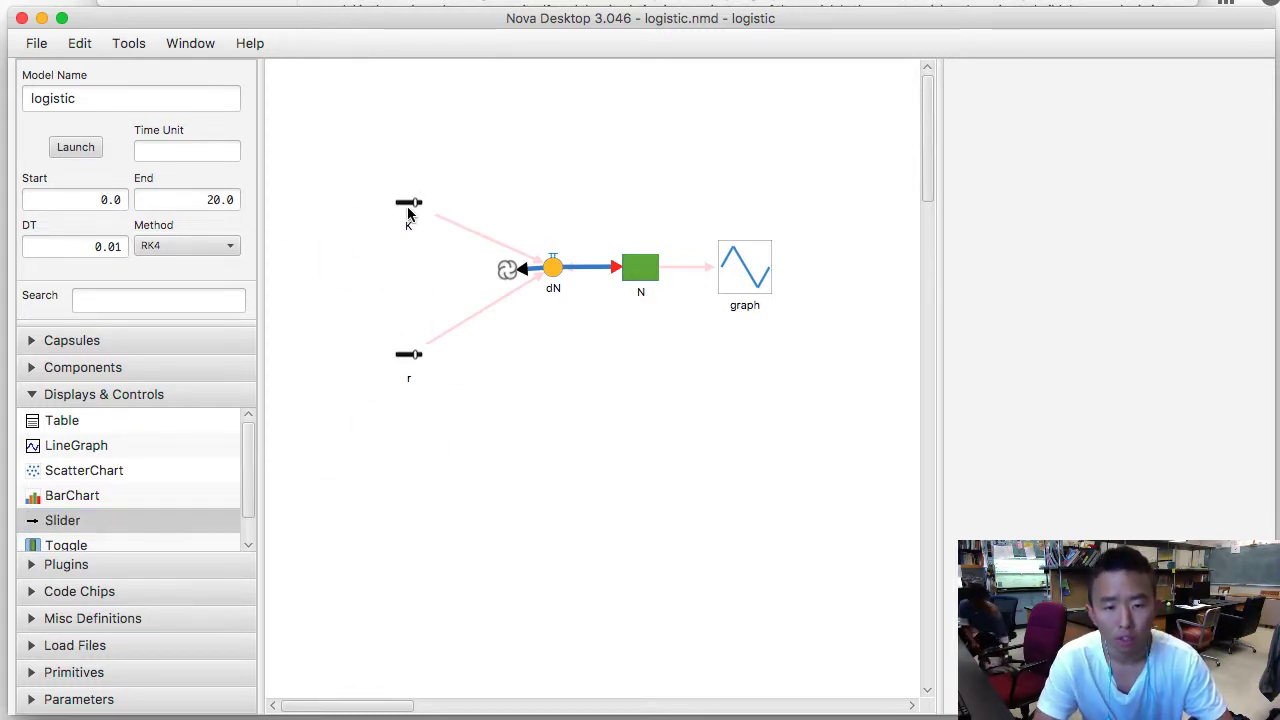
# Inspect the r slider, dN formula, N's starting value and the graph's plotted variables
pyautogui.click(408, 355)
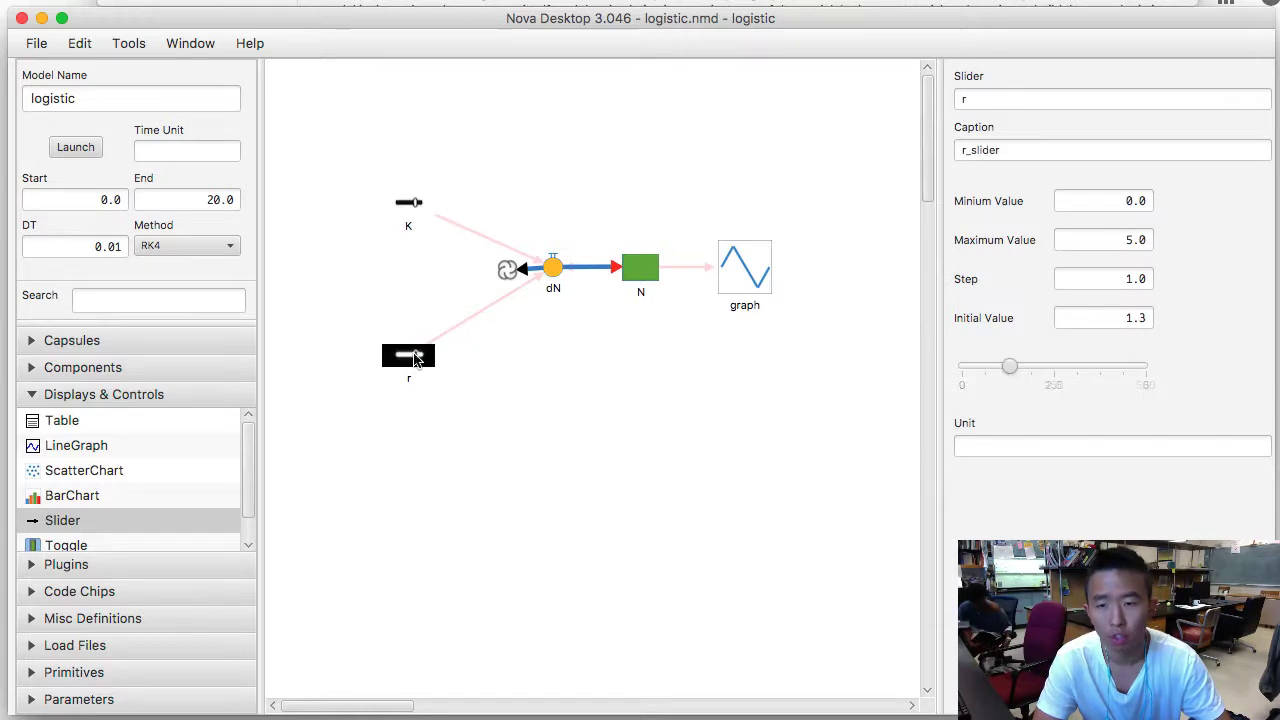
pyautogui.click(553, 267)
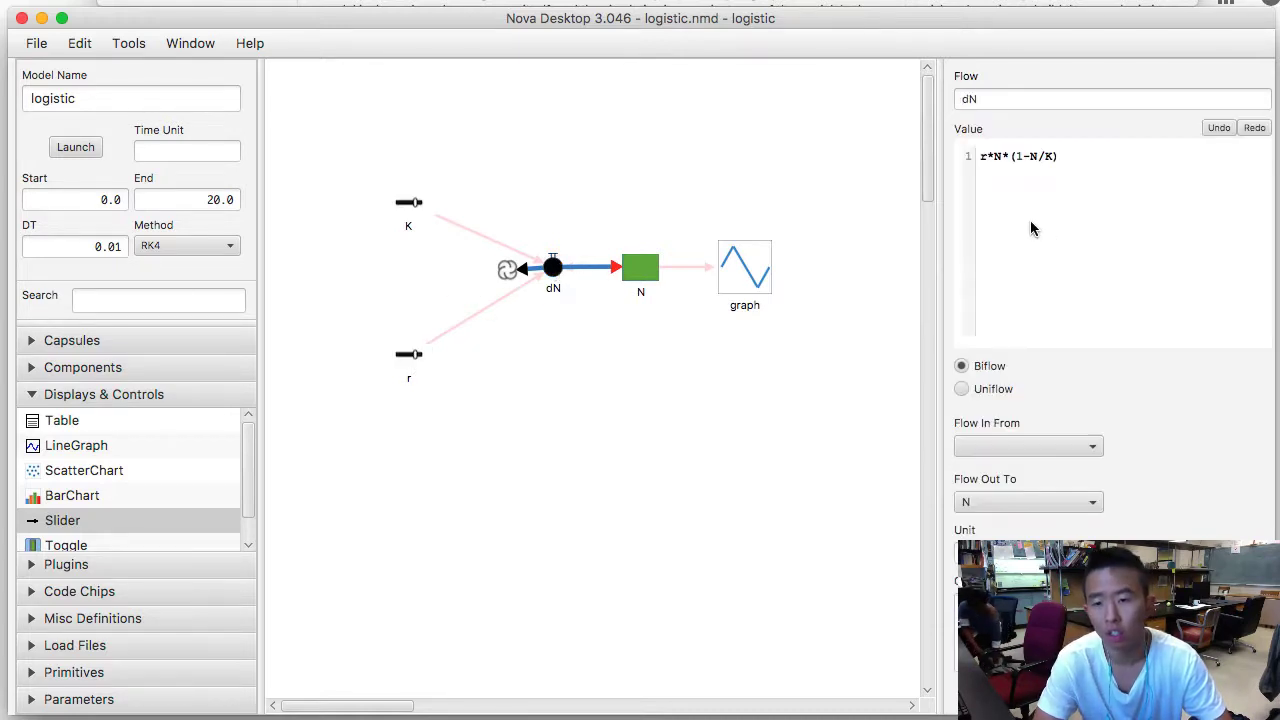
pyautogui.moveTo(880, 280)
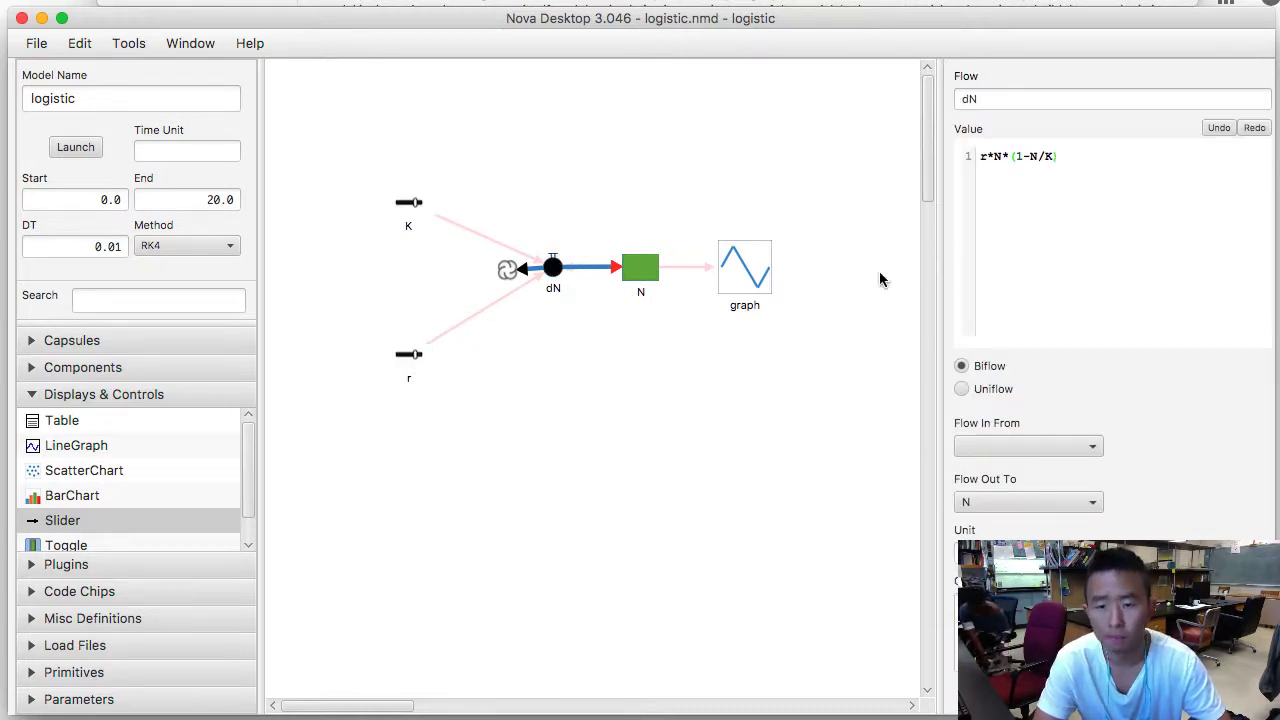
pyautogui.click(640, 267)
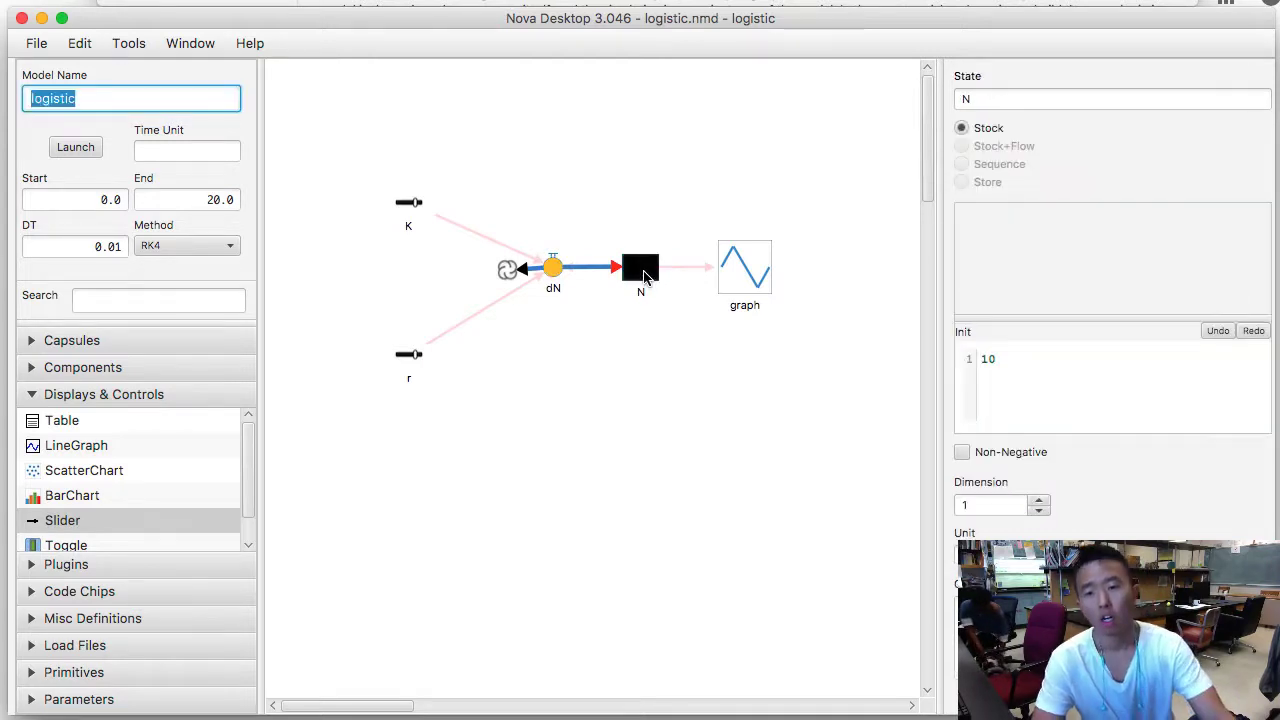
pyautogui.moveTo(1008, 127)
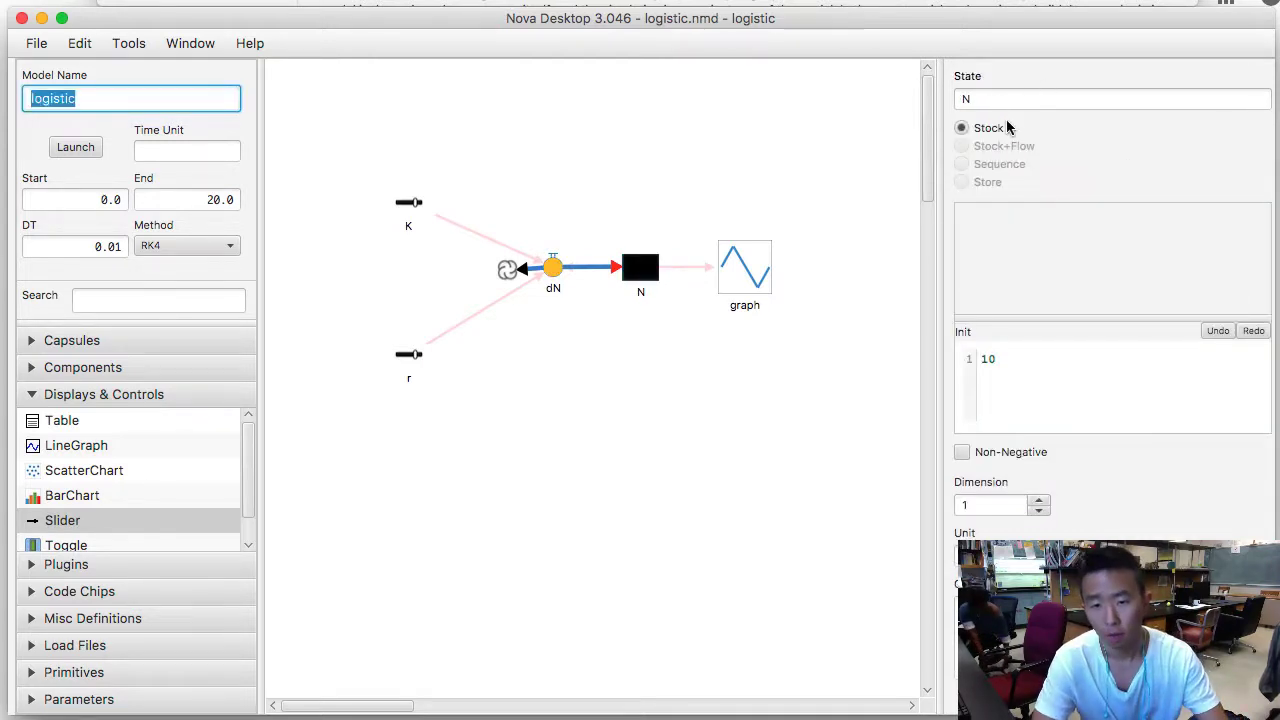
pyautogui.click(1020, 359)
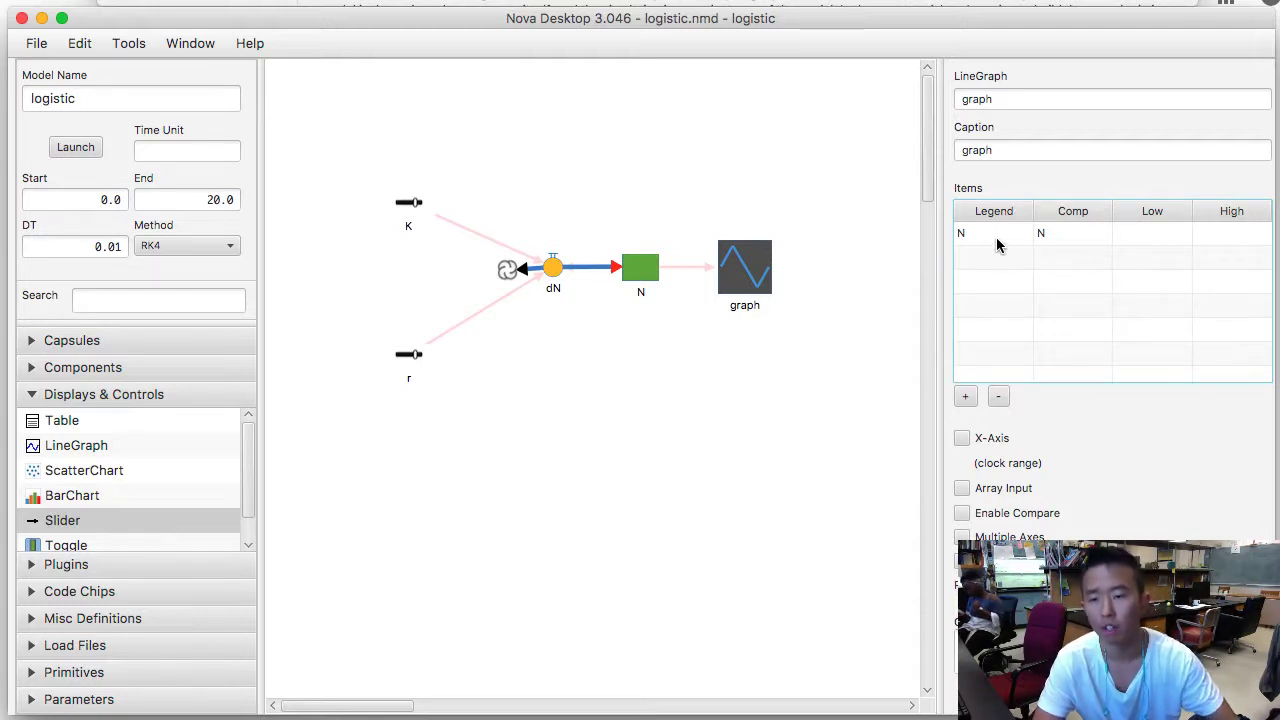
pyautogui.moveTo(965, 247)
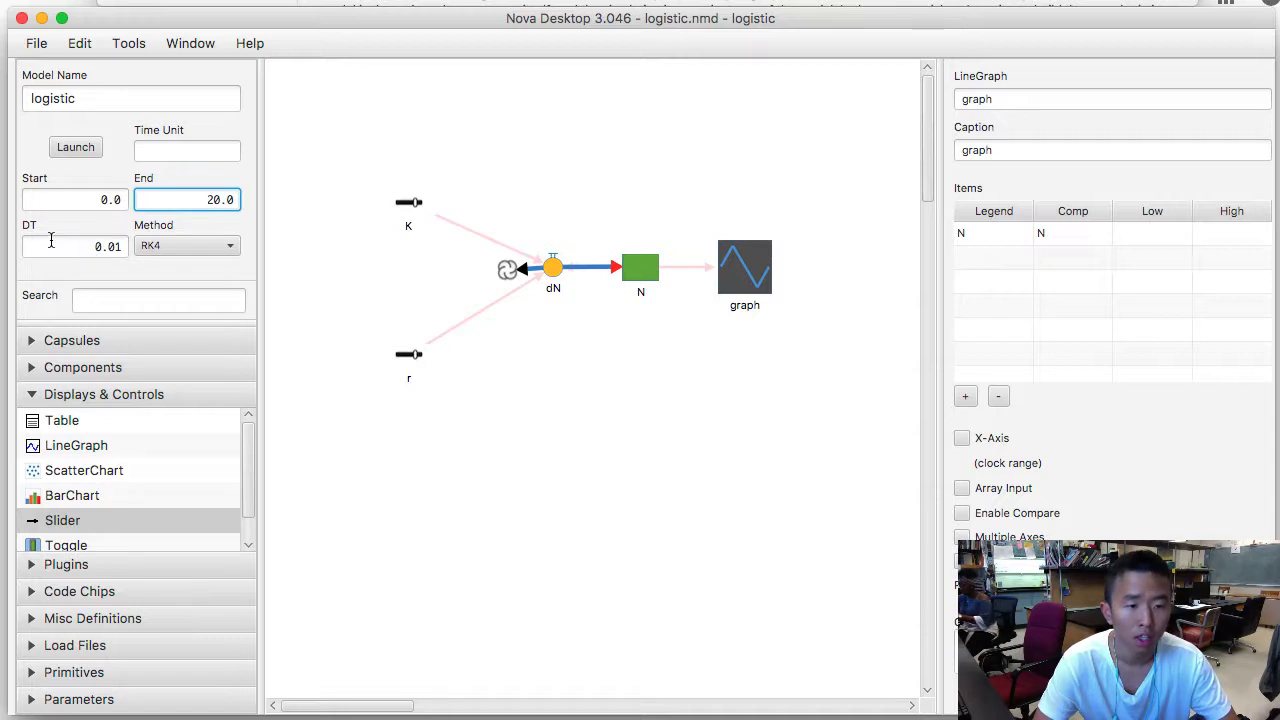
pyautogui.click(75, 247)
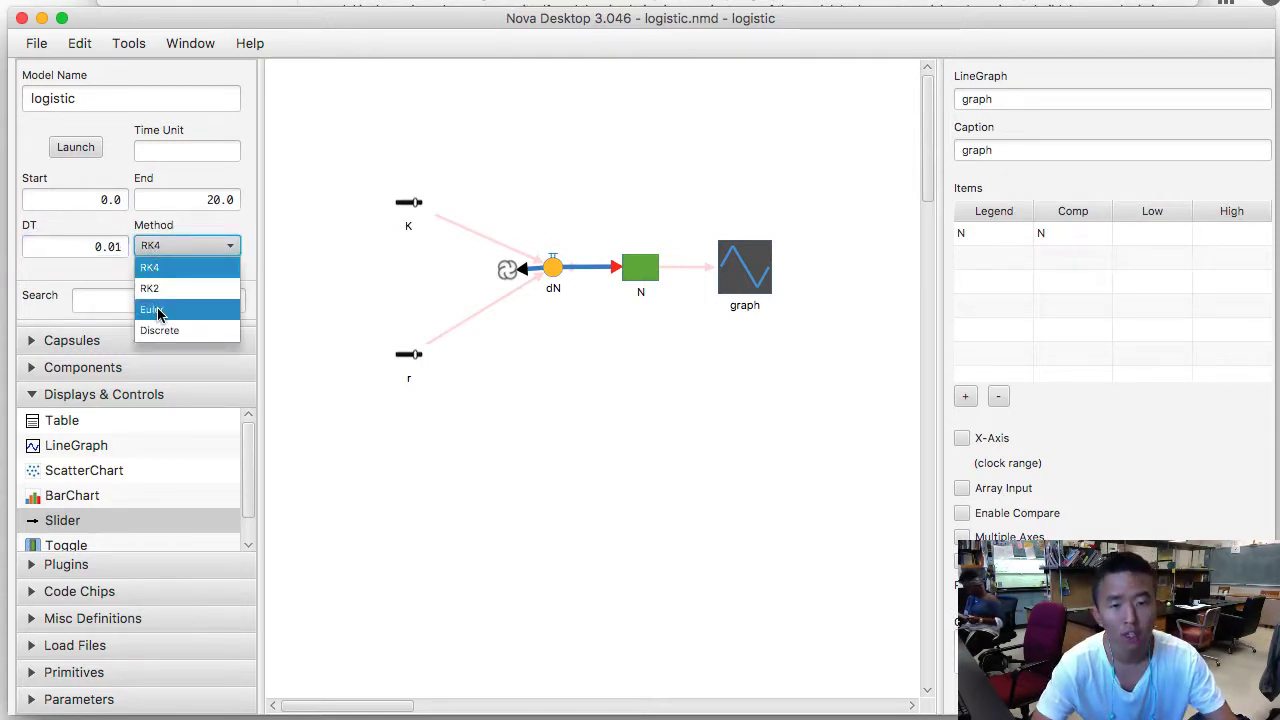
pyautogui.moveTo(159, 330)
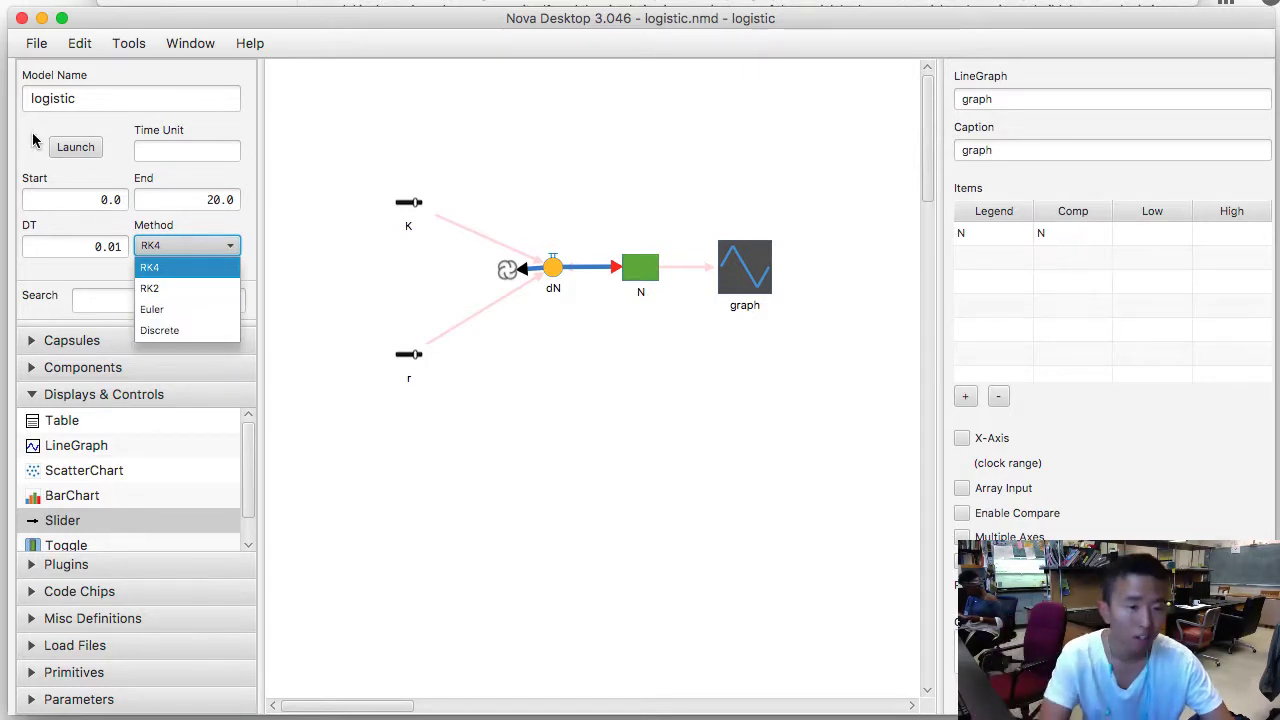
pyautogui.click(150, 267)
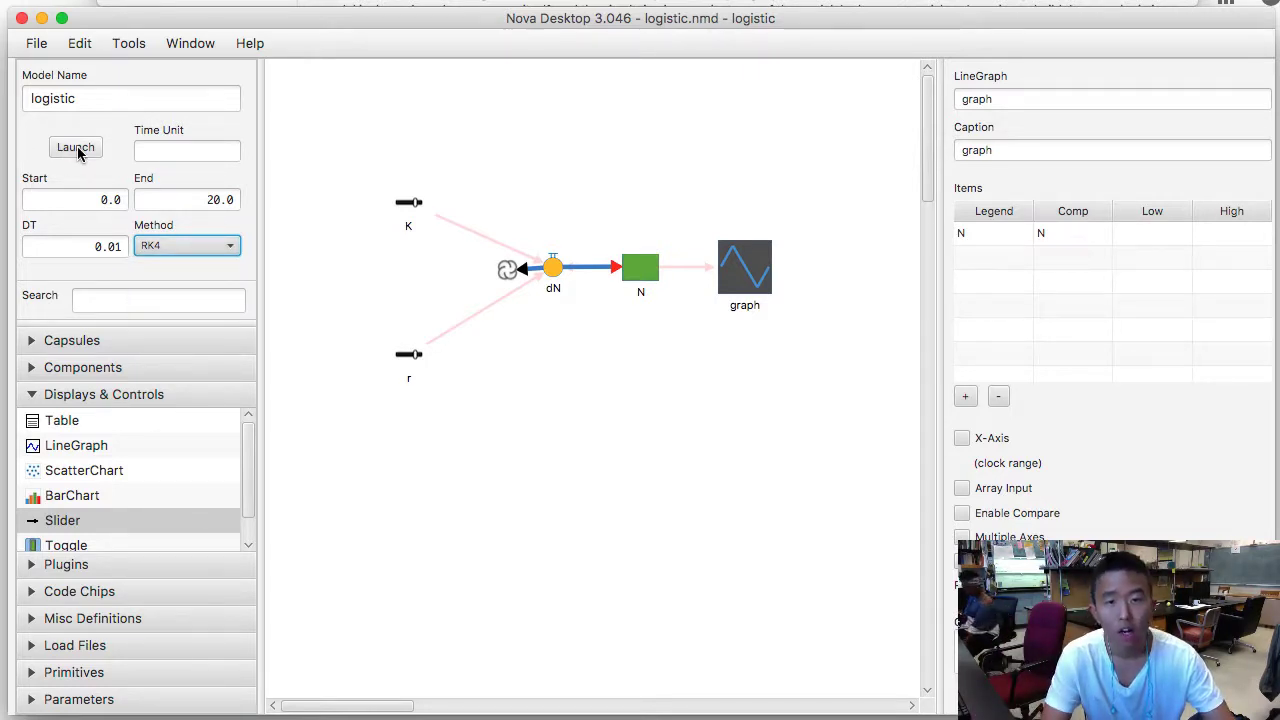
pyautogui.click(75, 147)
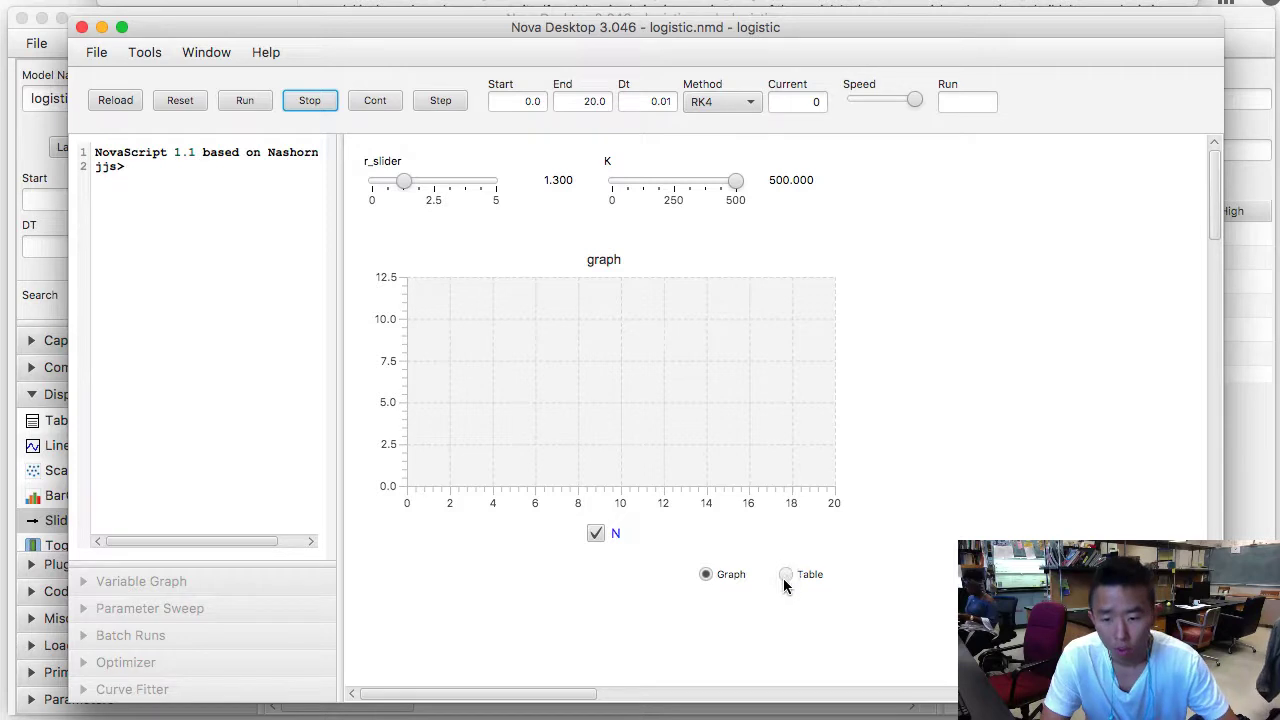
# Preview the dashboard results as a table (N at 10), then return to Graph
pyautogui.click(786, 574)
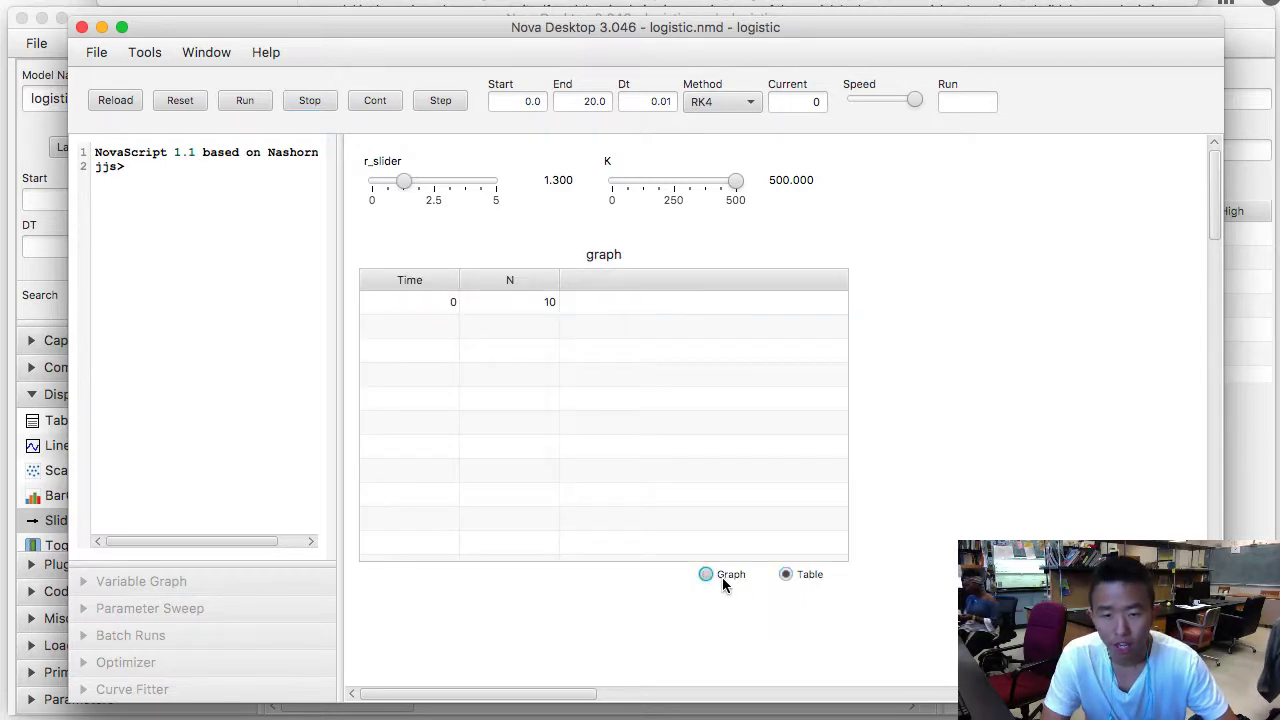
pyautogui.click(706, 574)
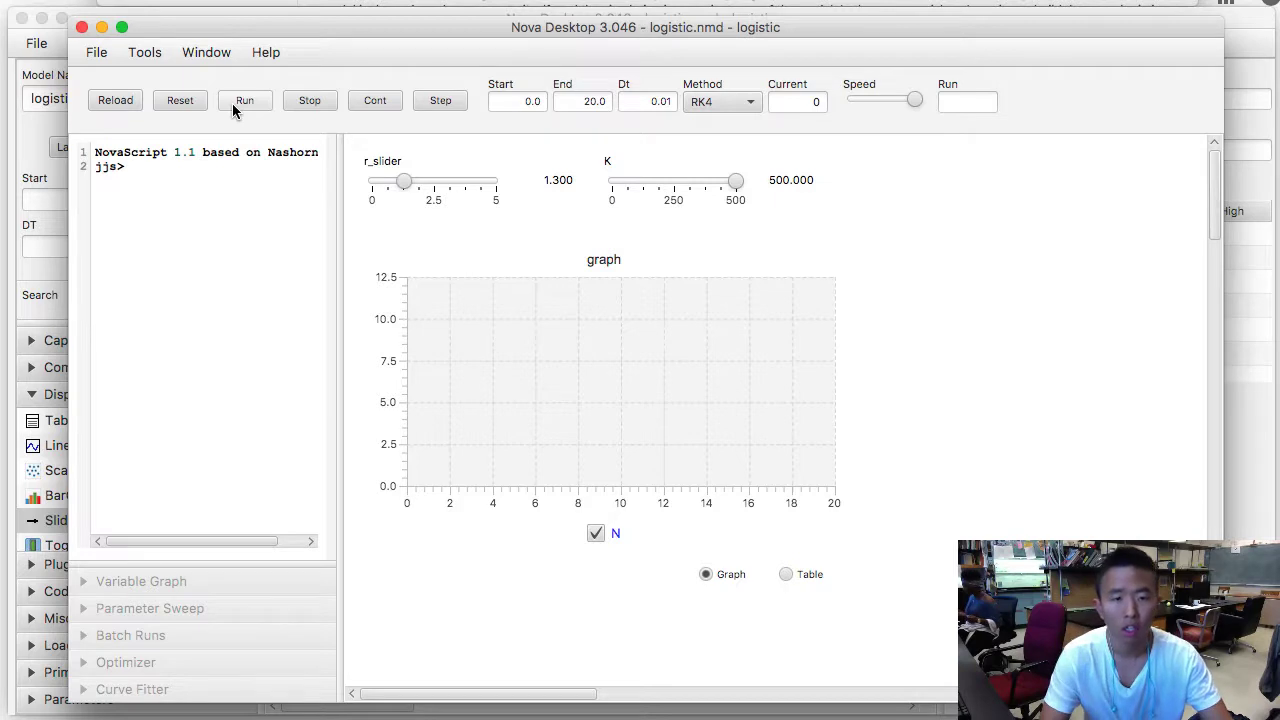
# Run the logistic simulation, plotting N's S-curve from 10 to 500
pyautogui.click(245, 100)
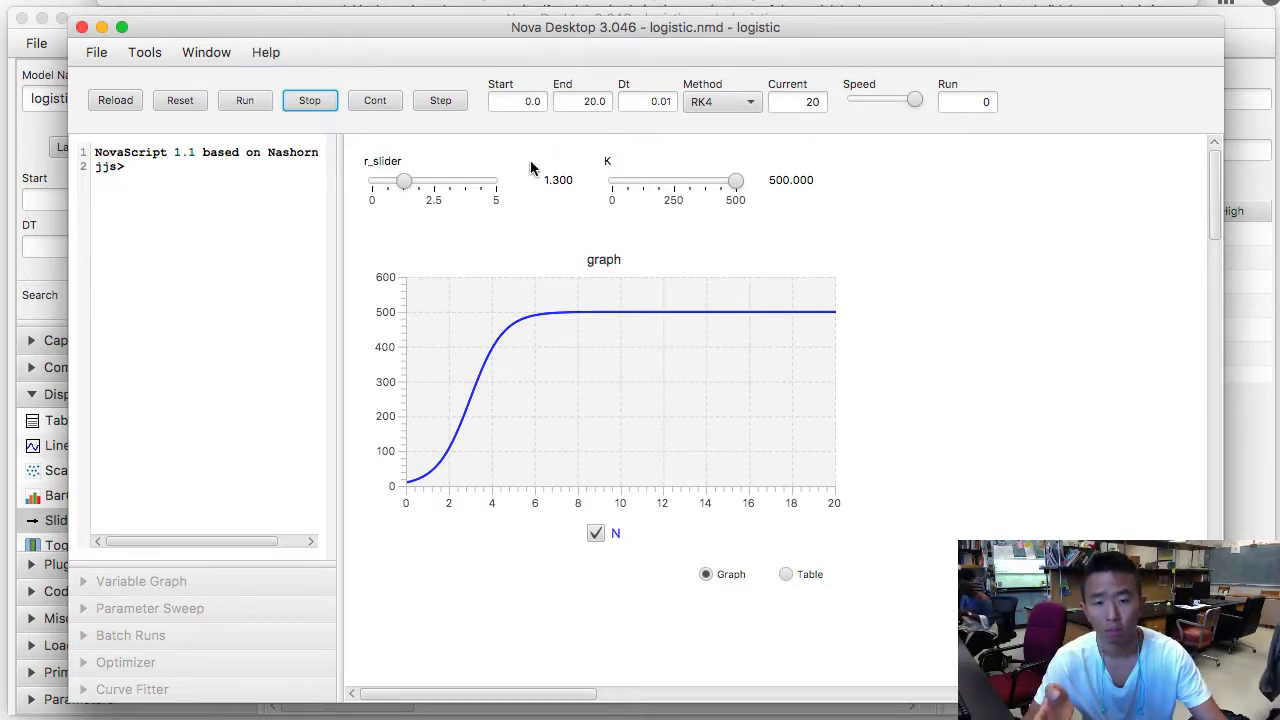
pyautogui.moveTo(640, 183)
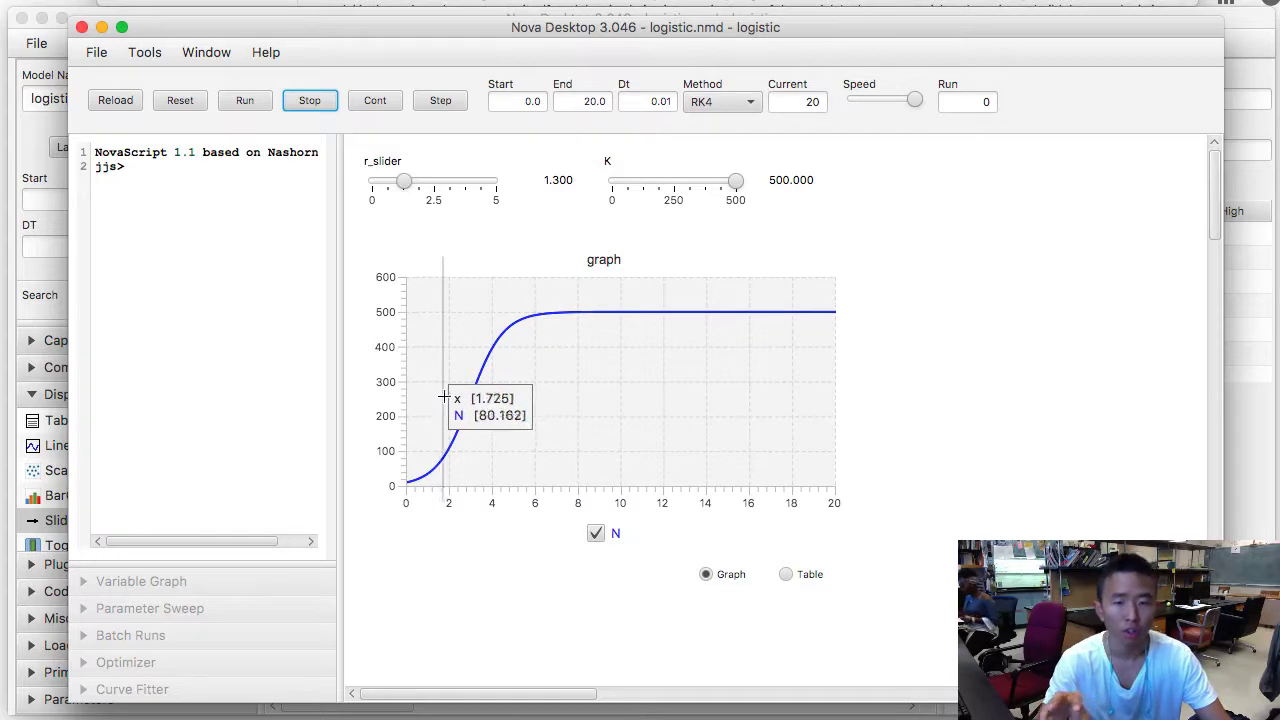
pyautogui.moveTo(493, 375)
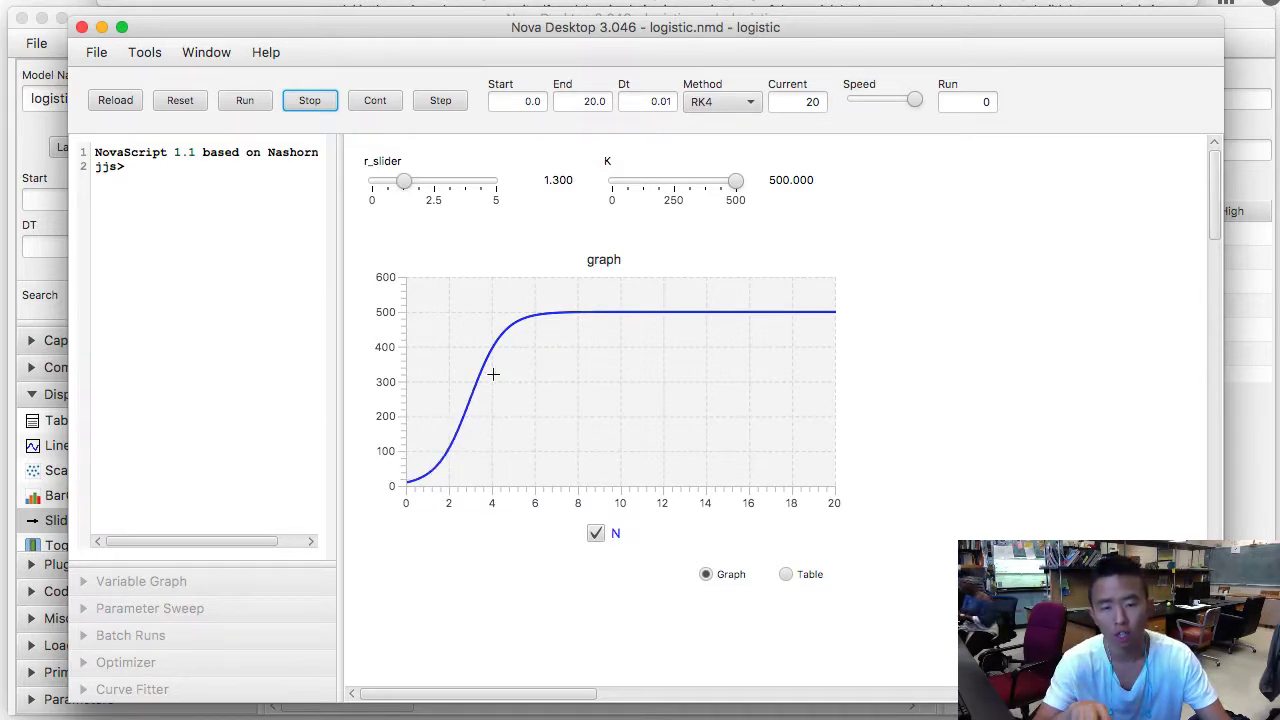